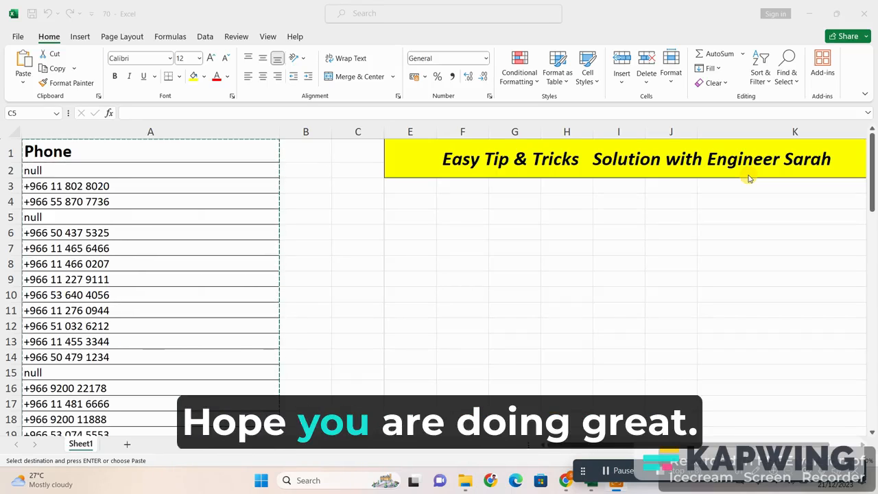
mouse_move(638, 226)
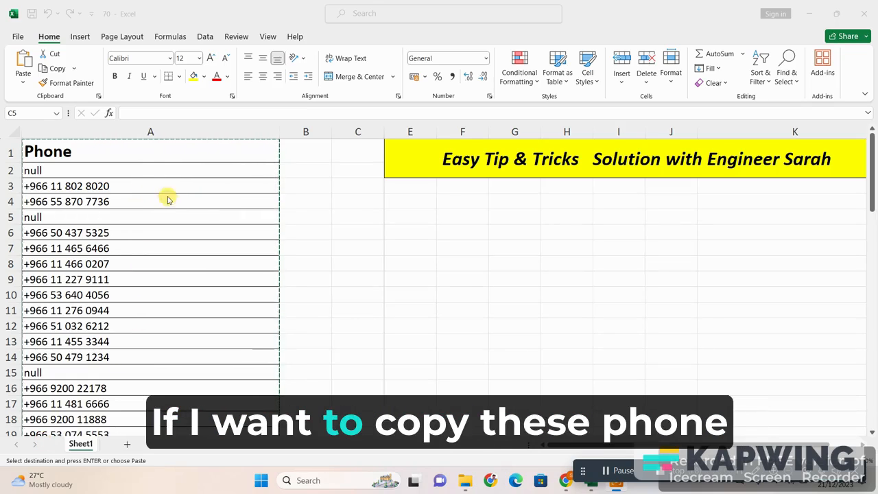
mouse_move(134, 287)
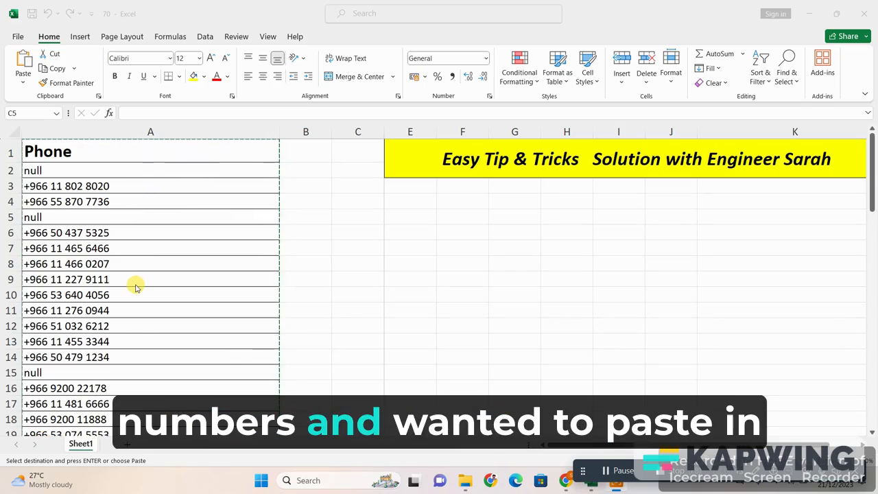
mouse_move(406, 345)
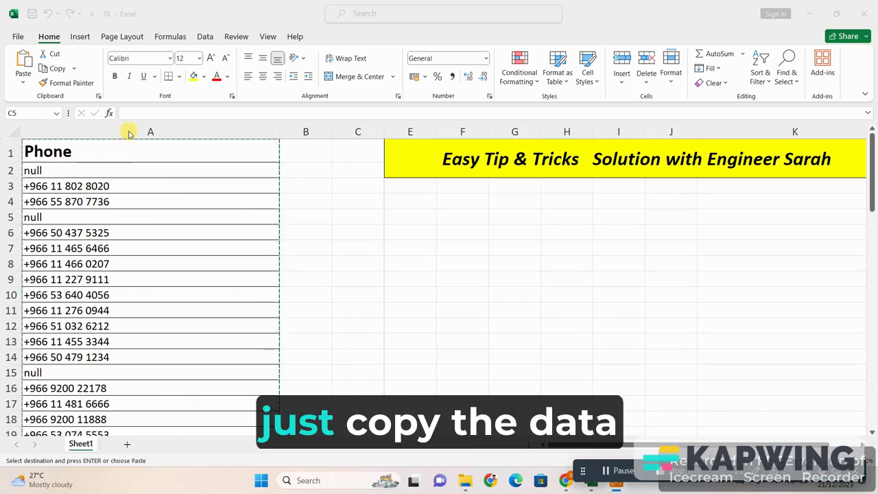
- Select the whole Phone column A and copy it from the right-click menu
click(151, 132)
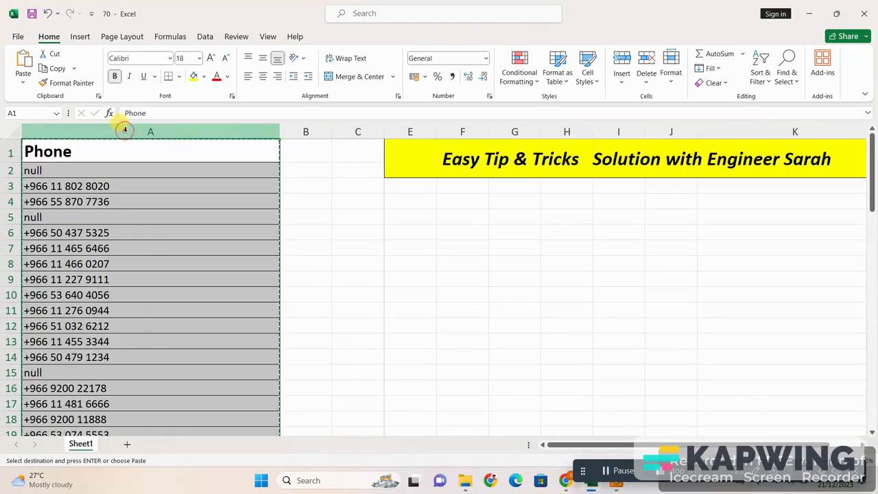
right_click(151, 132)
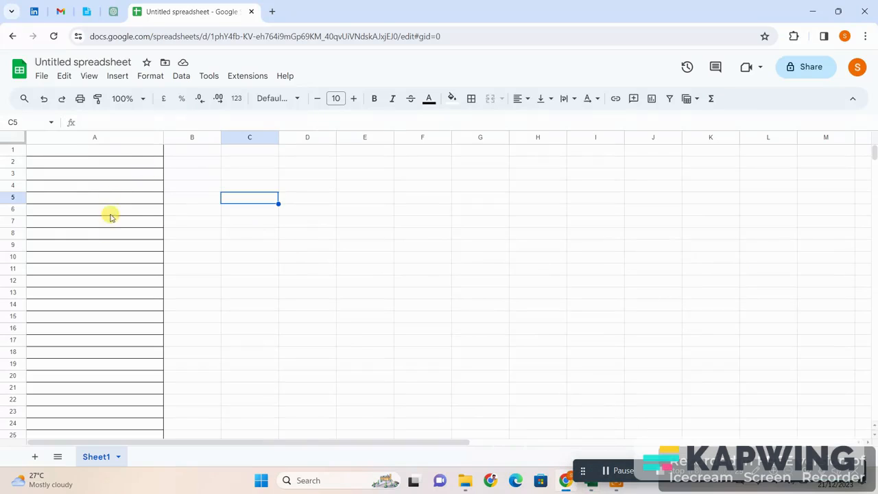
- Paste the phone numbers into cell A1, where most show as #ERROR!
click(94, 150)
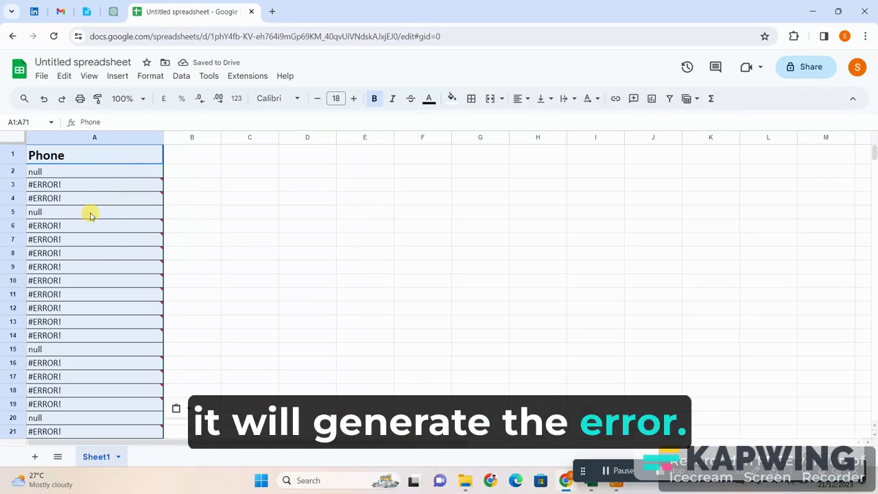
mouse_move(120, 213)
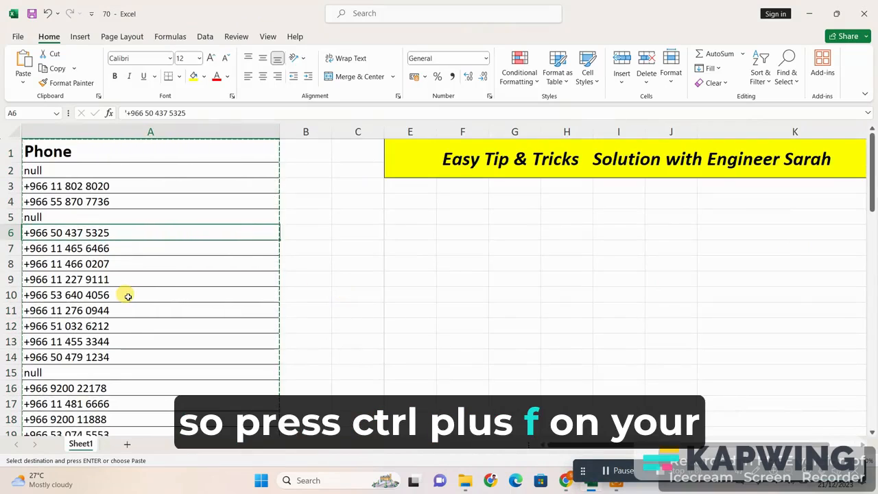
- Replace every + with '+ across the sheet, confirming the 55 replacements
key(ctrl+f)
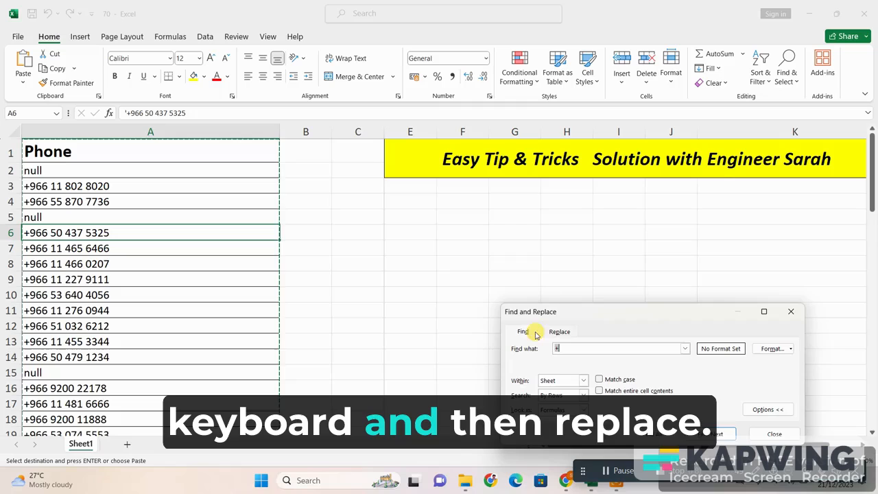
click(559, 331)
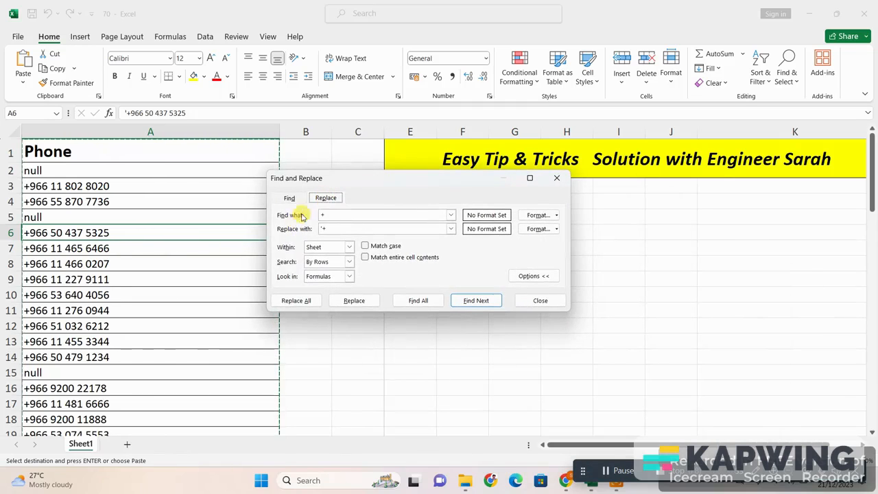
mouse_move(336, 267)
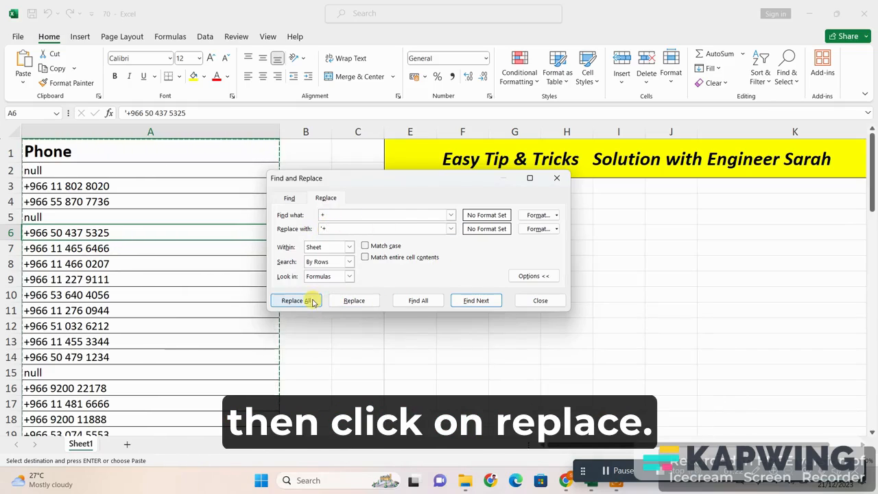
click(297, 299)
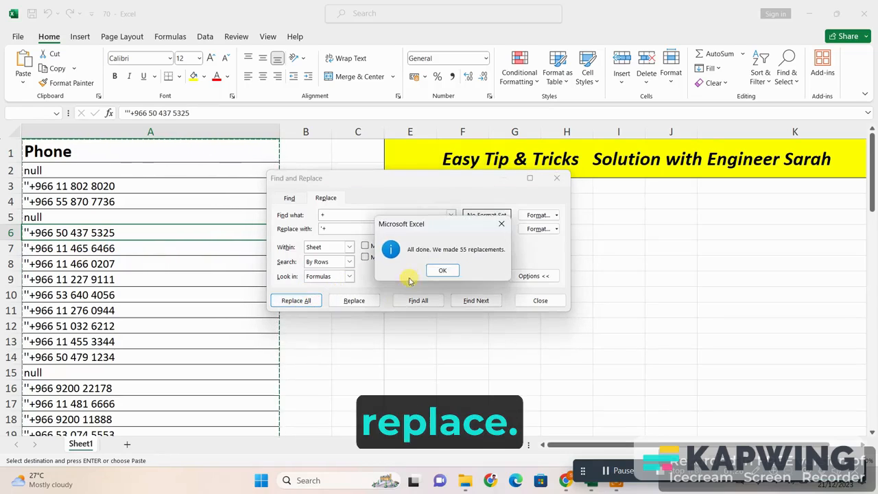
click(442, 269)
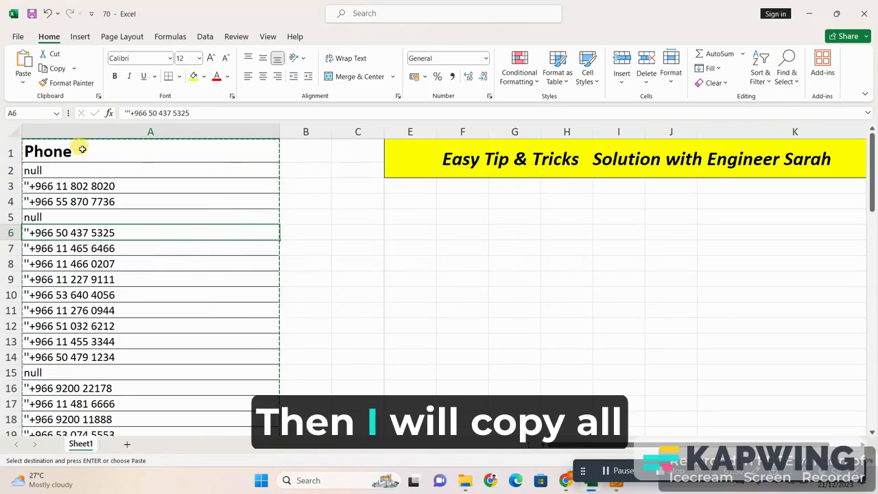
- Reselect the apostrophe-prefixed Phone column from A1 down through the data
click(48, 151)
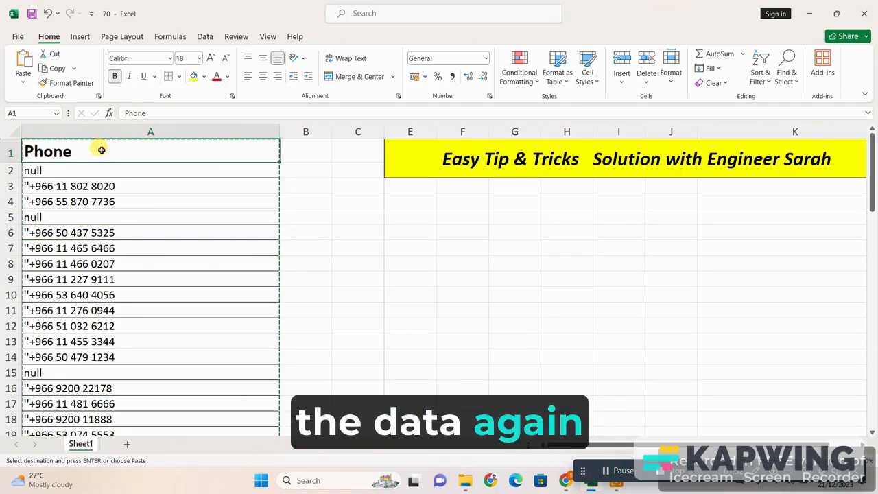
scroll(down, 3)
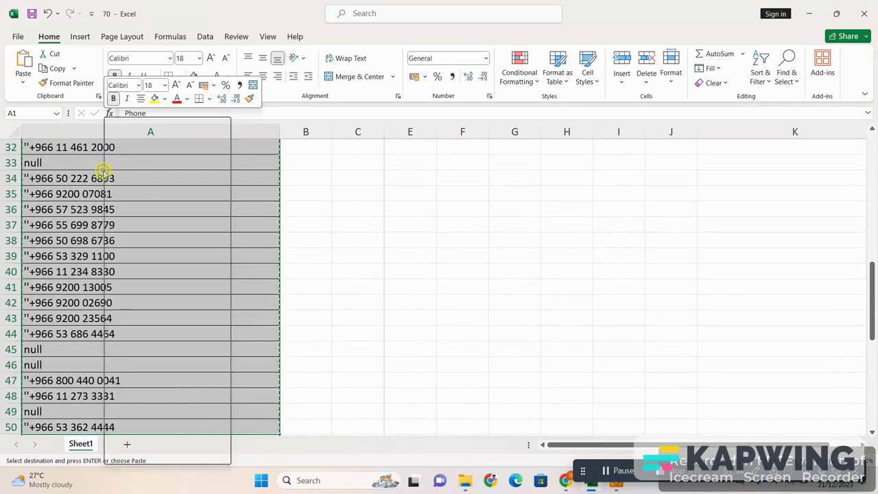